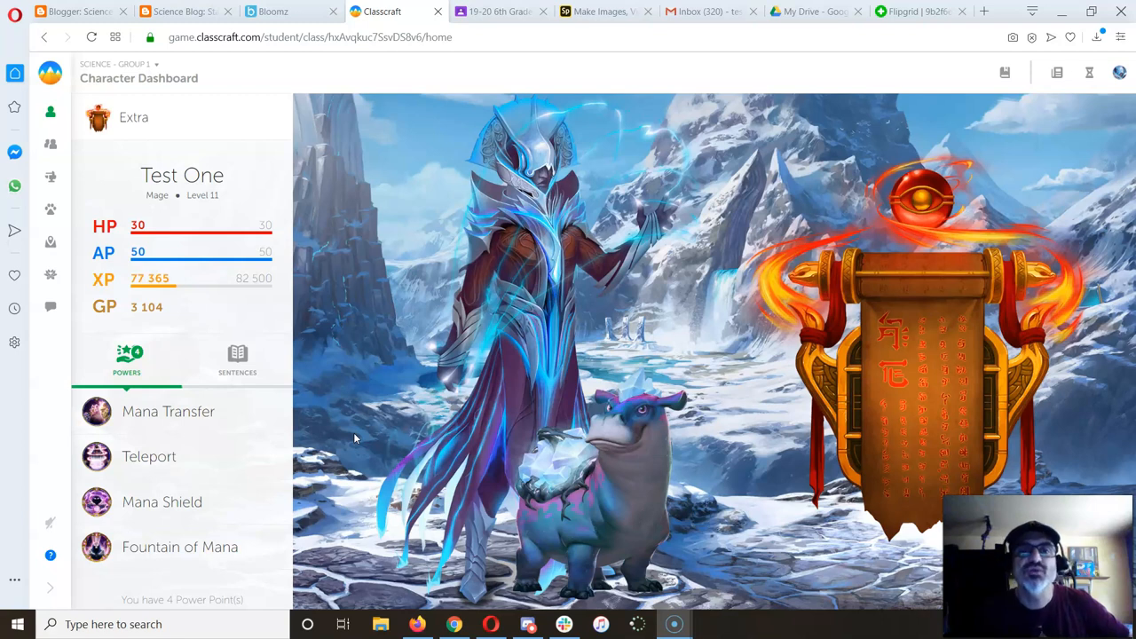
mouse_move(367, 120)
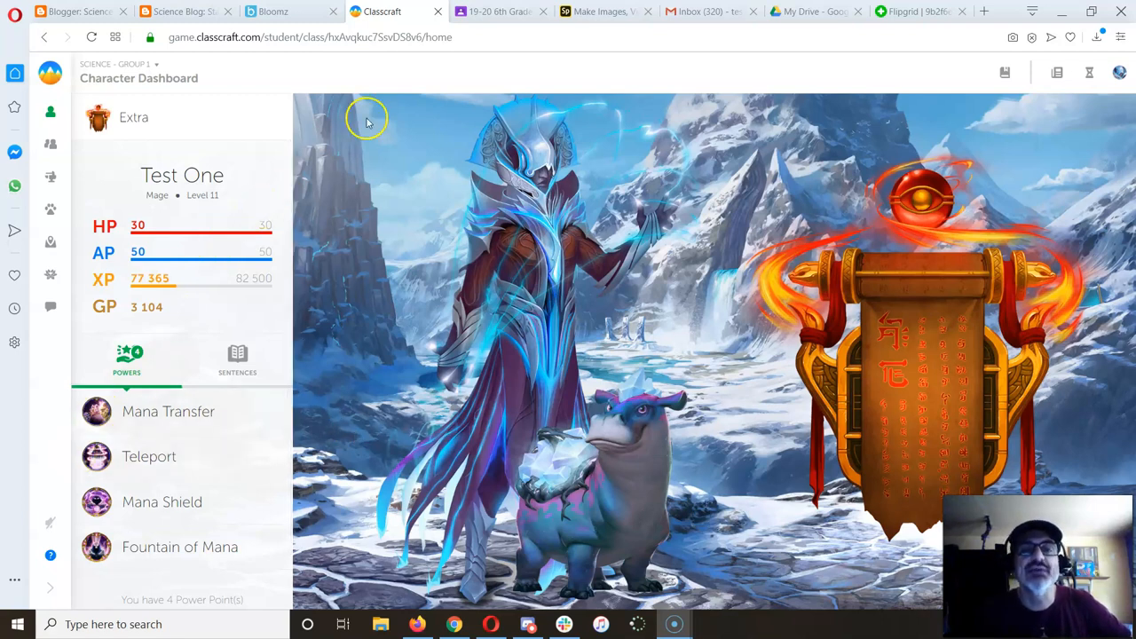
Open the 'Gimkit Returns!' assignment from the 6th Grade Science 1 class stream
click(497, 11)
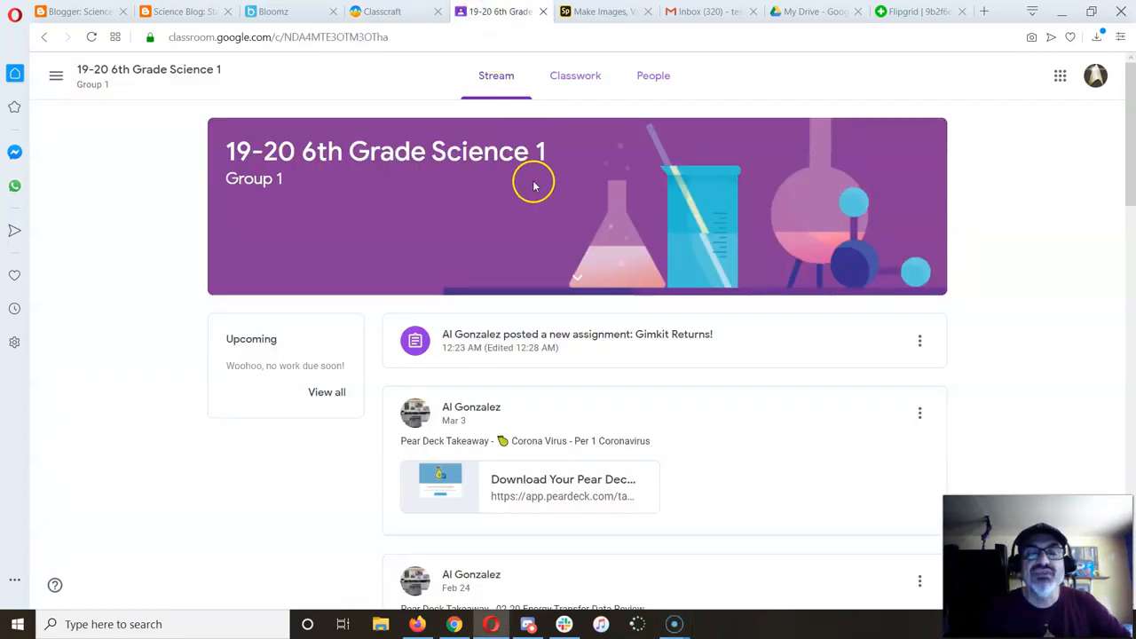
mouse_move(146, 93)
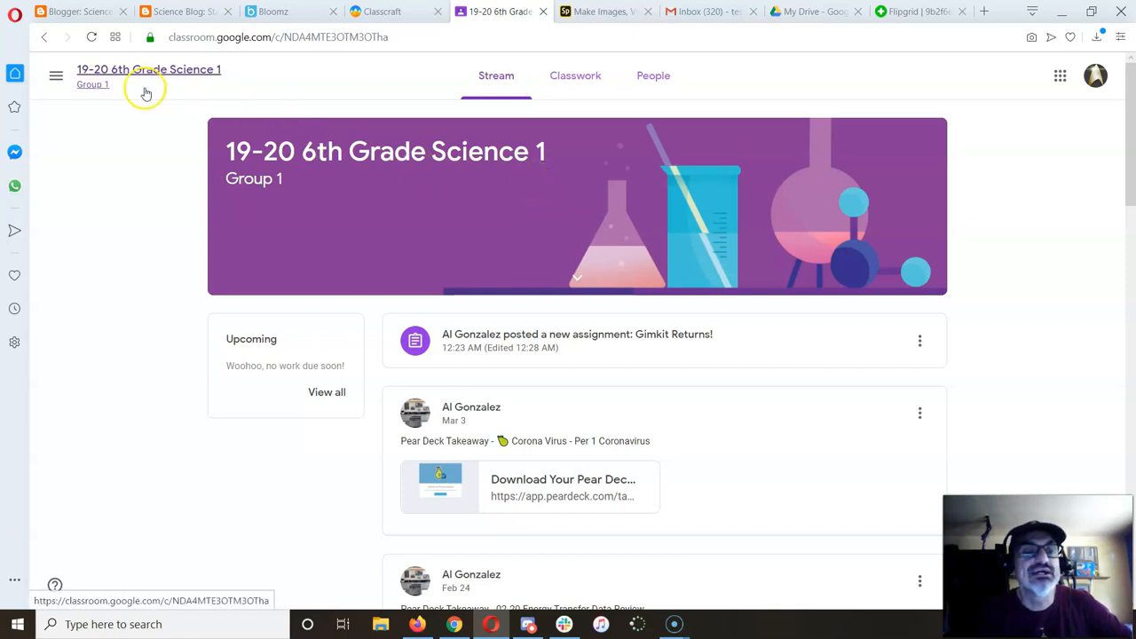
mouse_move(420, 223)
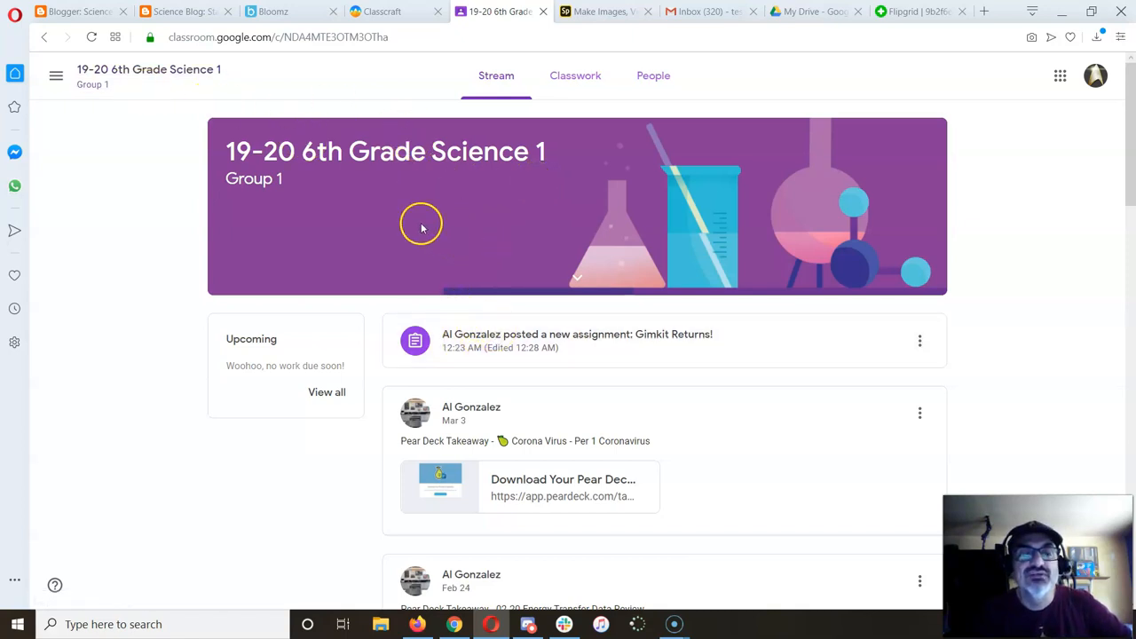
mouse_move(650, 338)
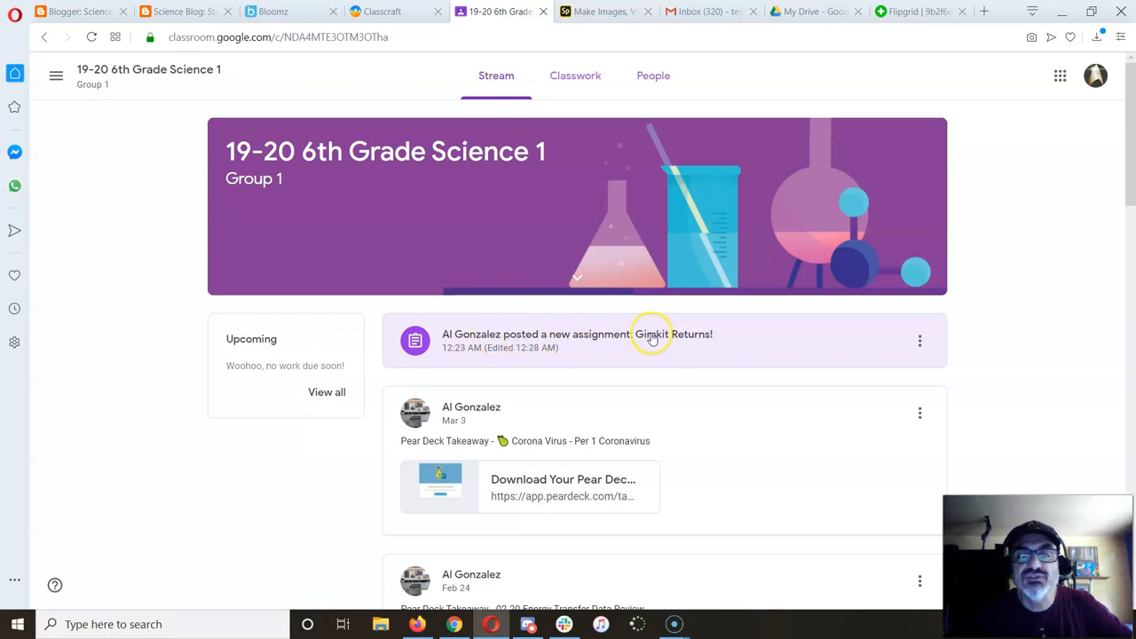
click(652, 334)
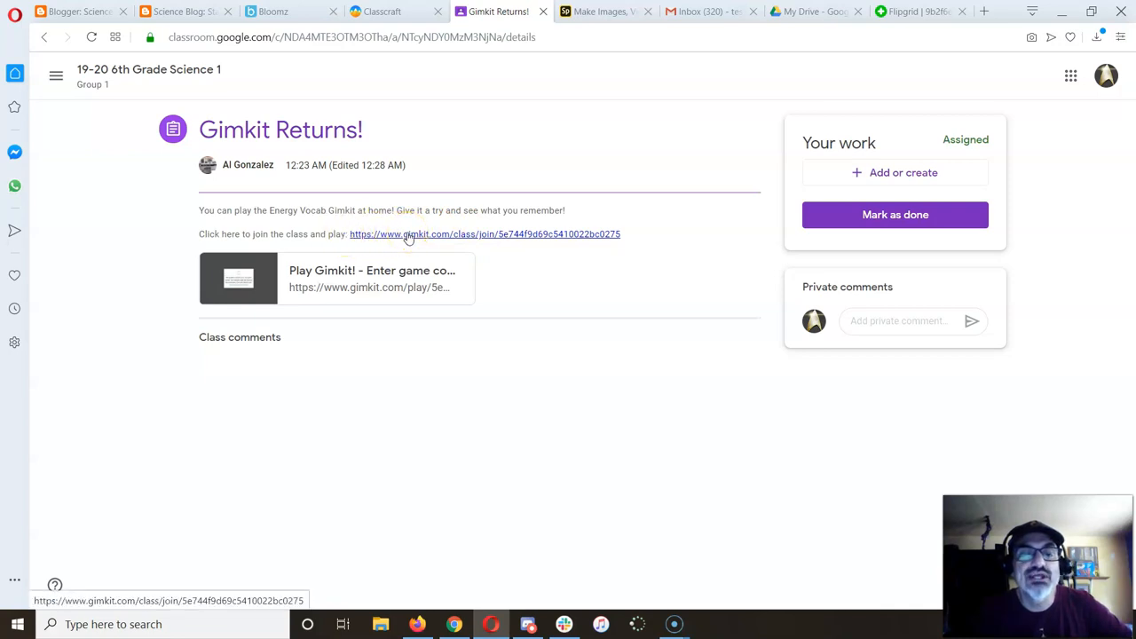
Follow the gimkit.com/class/join link to the Gimkit login page
click(486, 233)
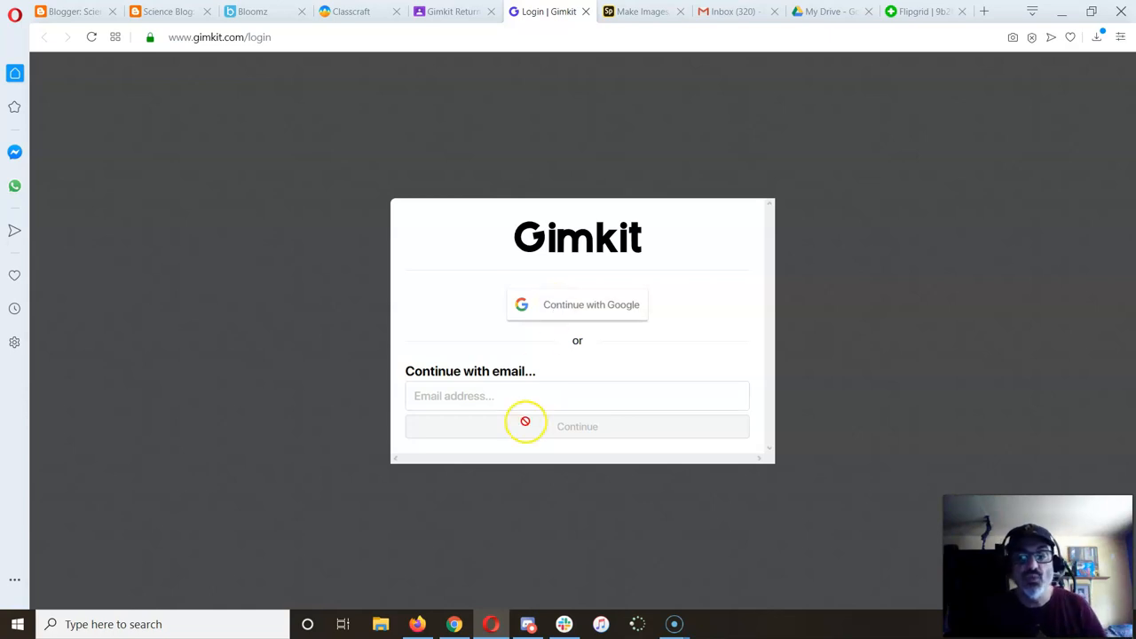
Message the 6th Grade group in Classcraft: "I joined the Gimkit Class."
click(350, 11)
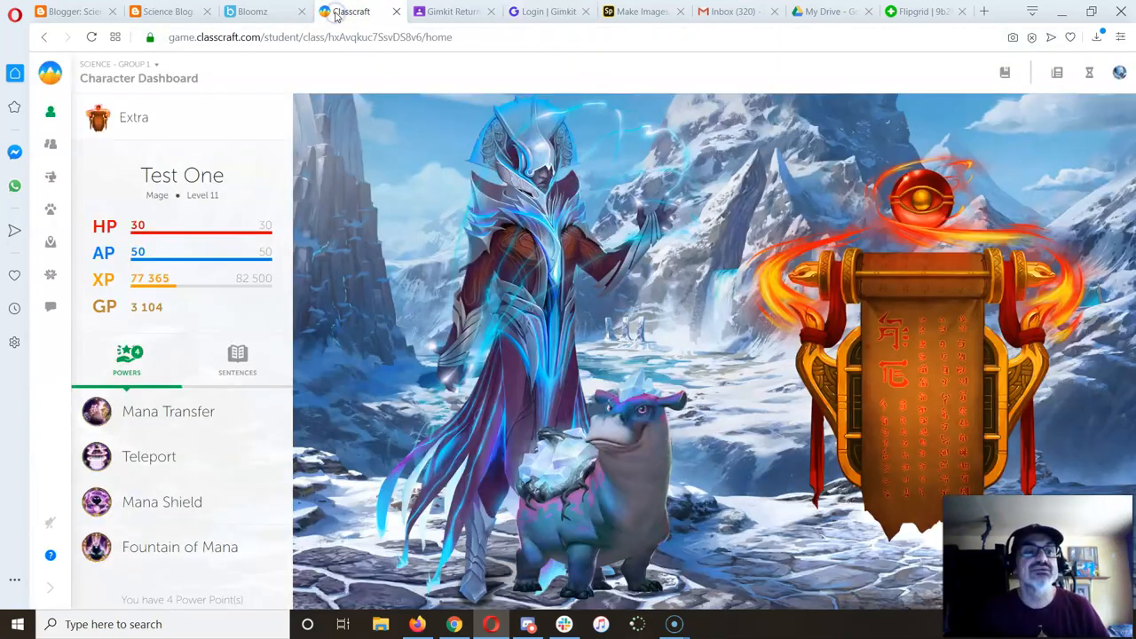
click(50, 306)
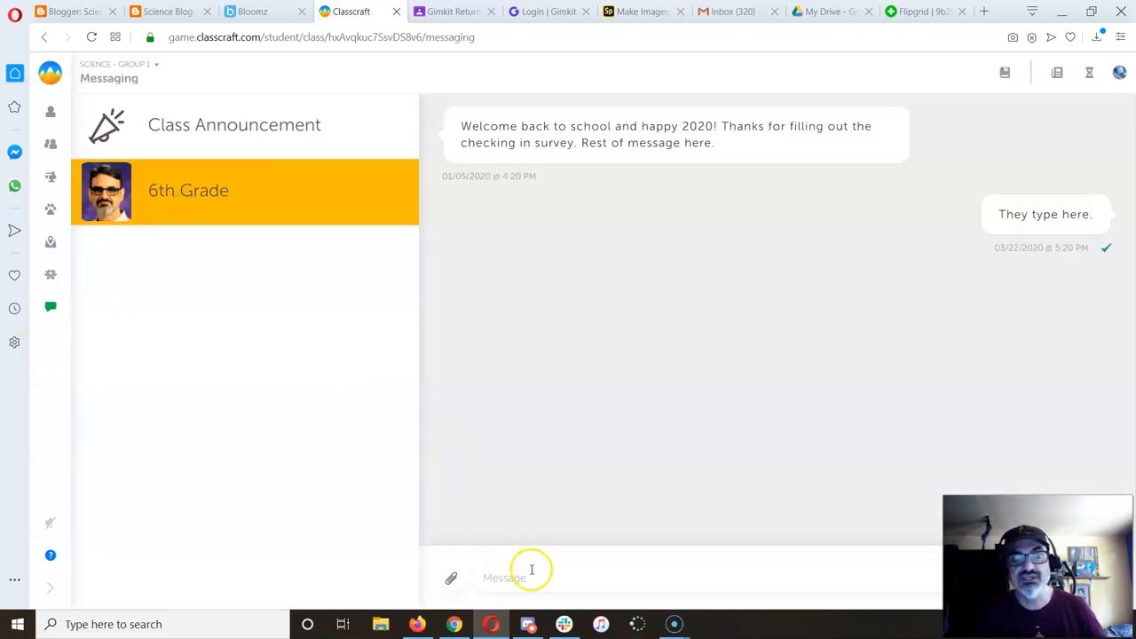
text(lj)
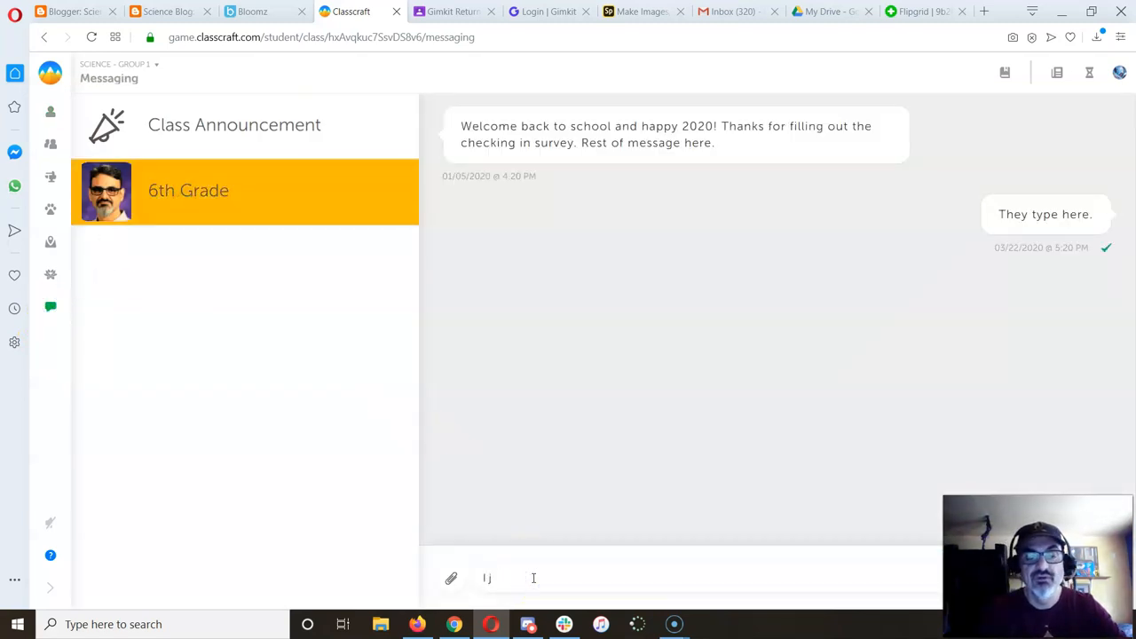
text(I joined the)
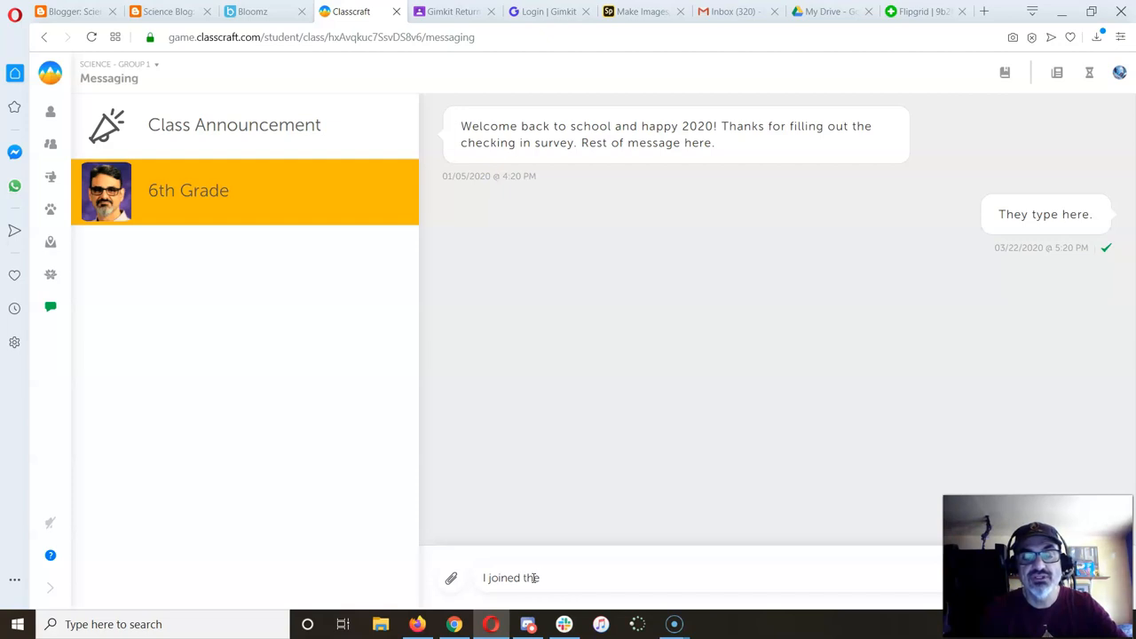
text(Gimkit Class)
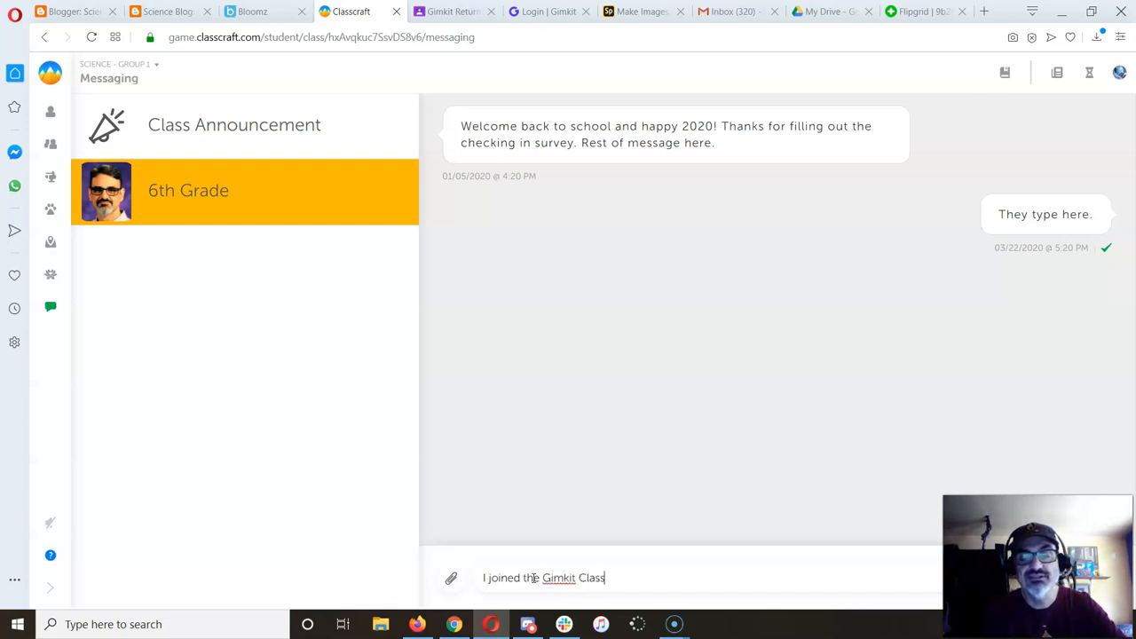
text(.)
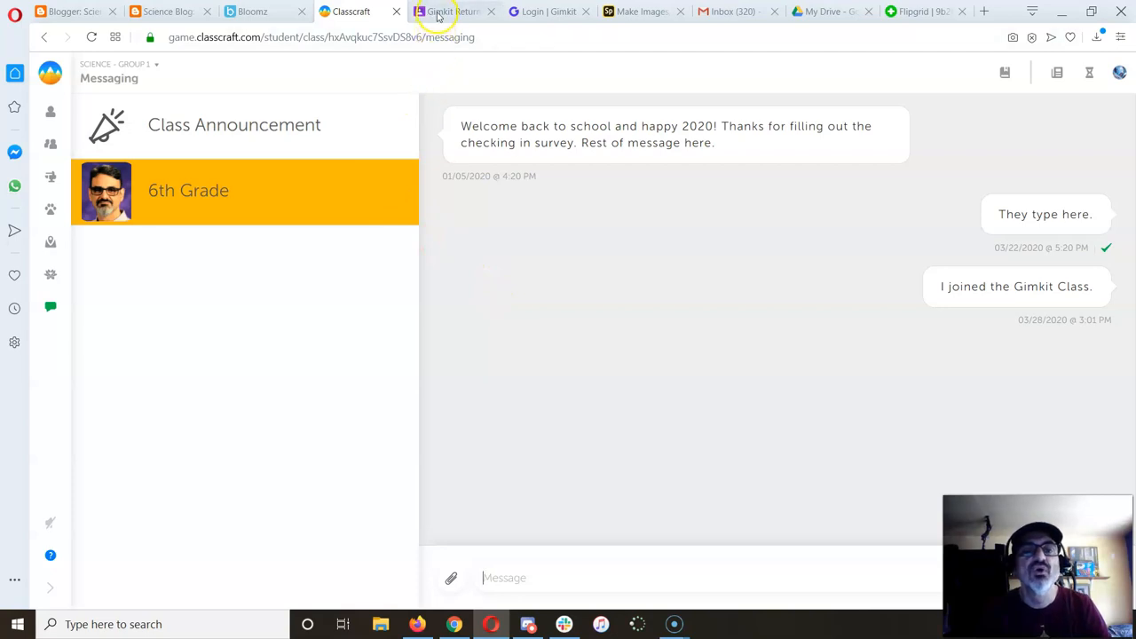
Reopen the assignment's join link and sign in to Gimkit with Google
click(456, 12)
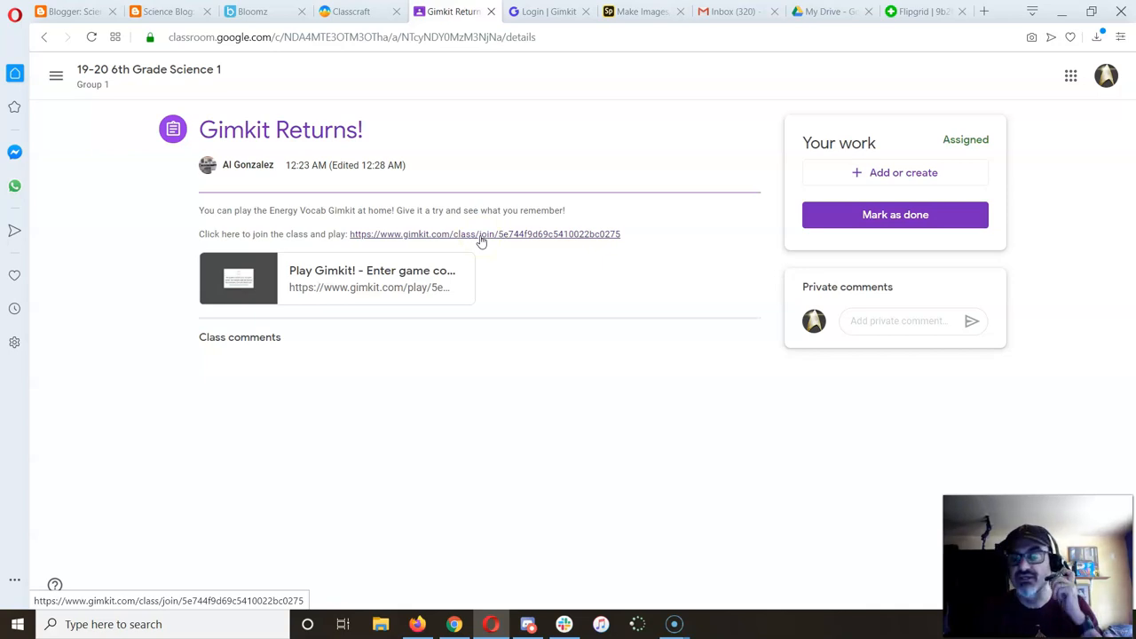
click(335, 278)
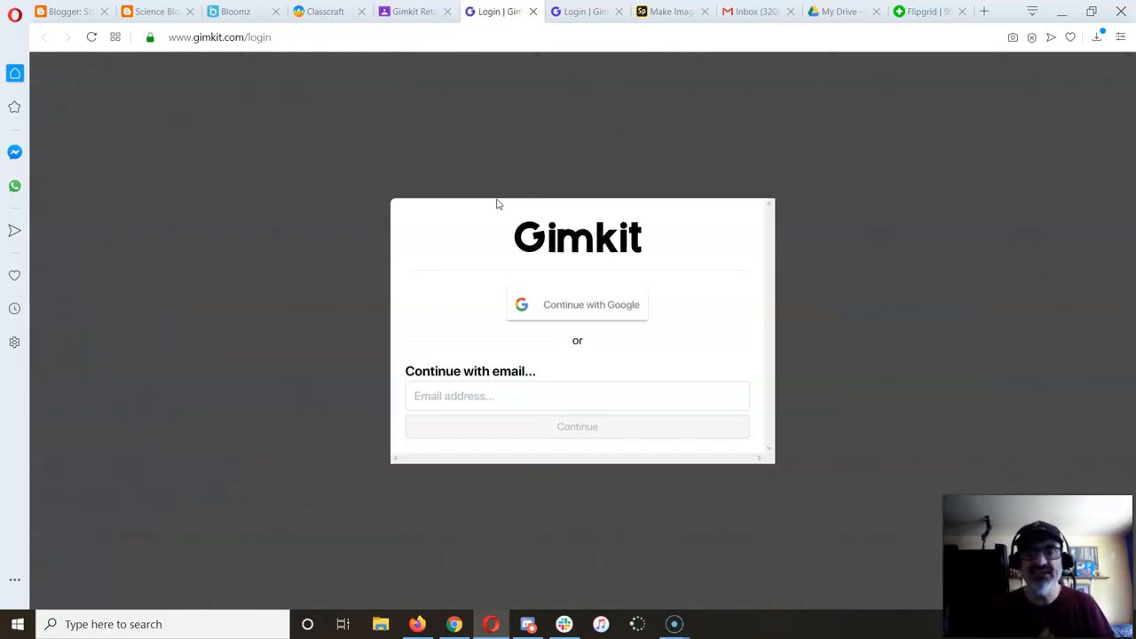
click(577, 304)
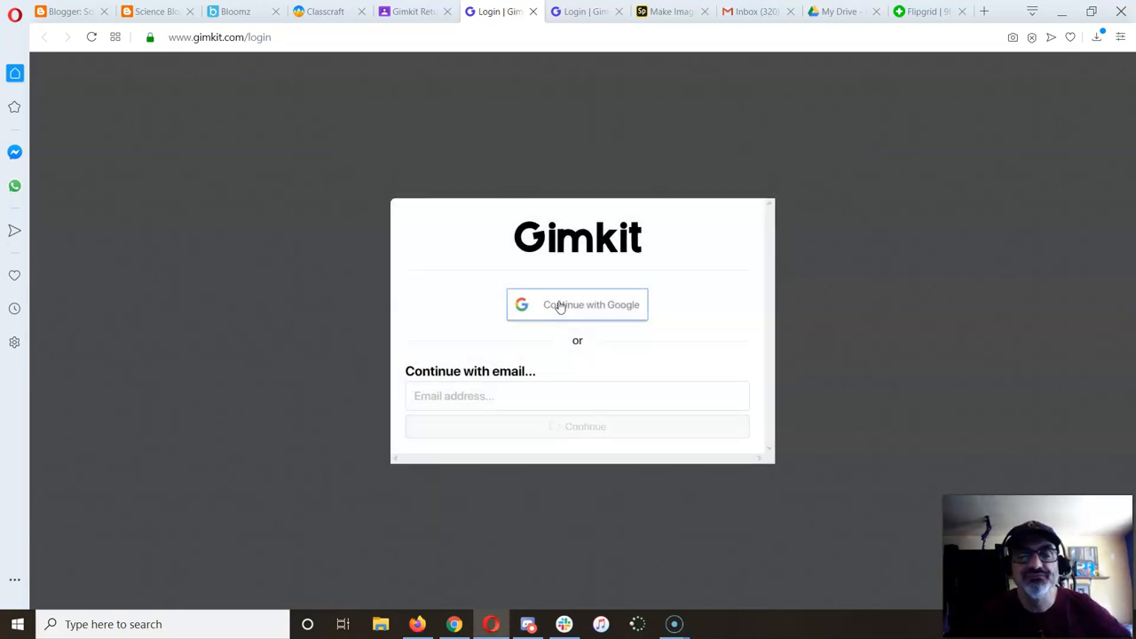
click(577, 304)
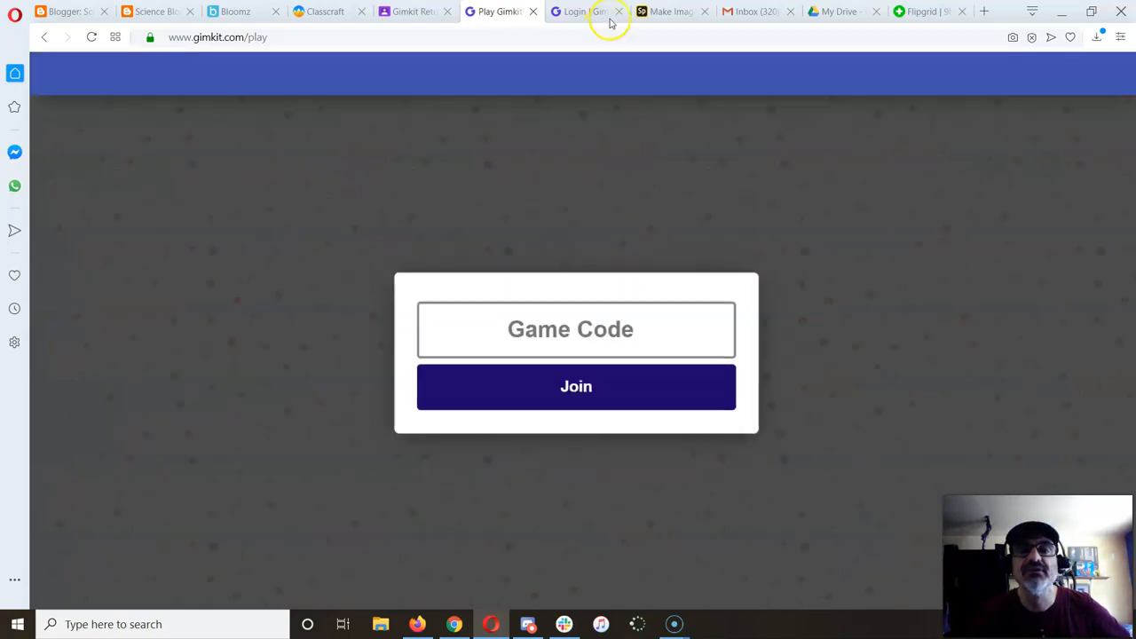
Begin the $400,000,000 assignment game to reach the first question
click(576, 386)
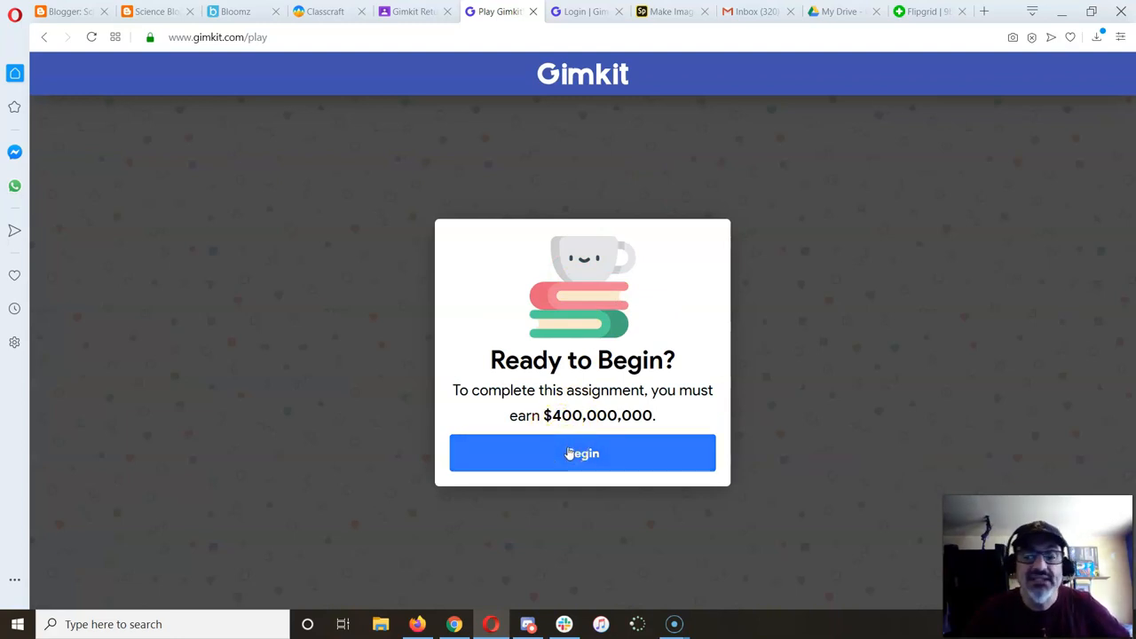
click(582, 453)
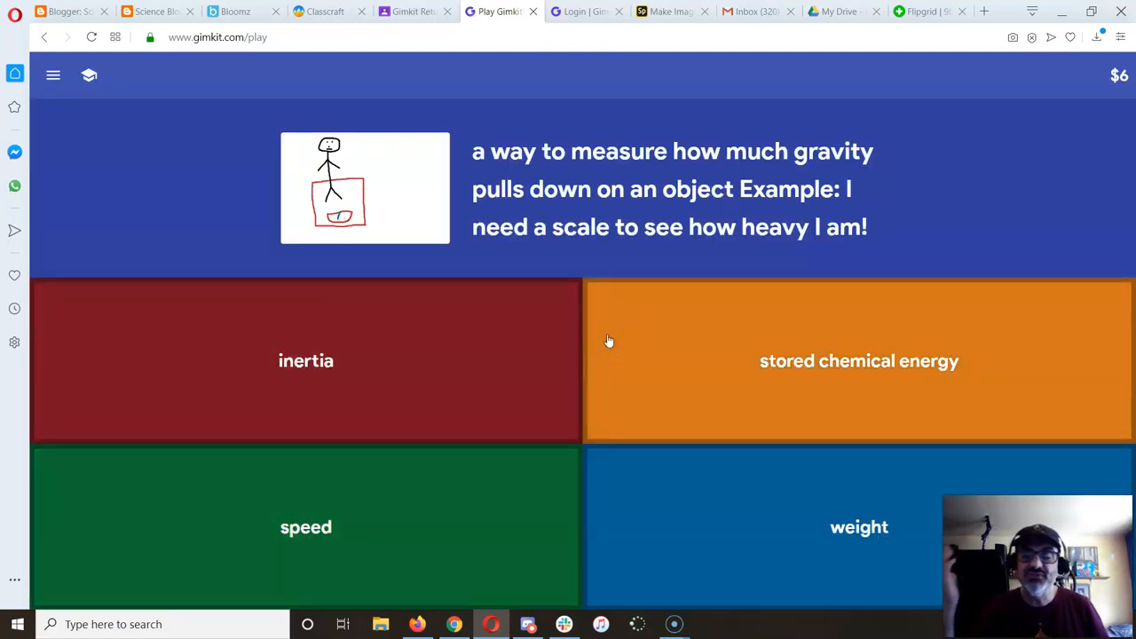
mouse_move(522, 177)
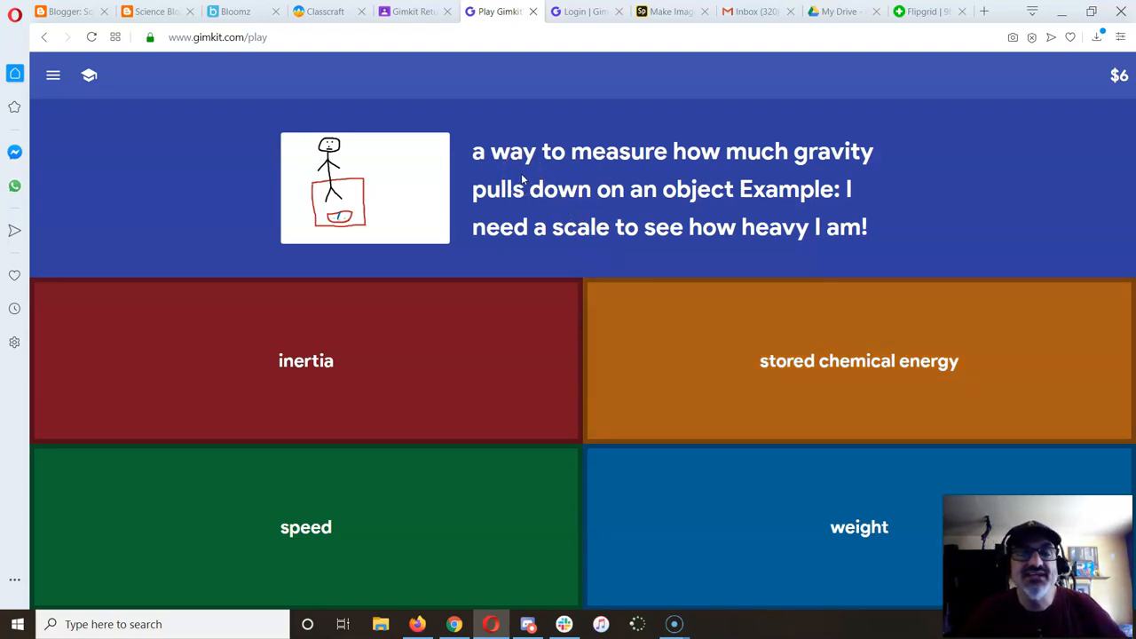
mouse_move(667, 147)
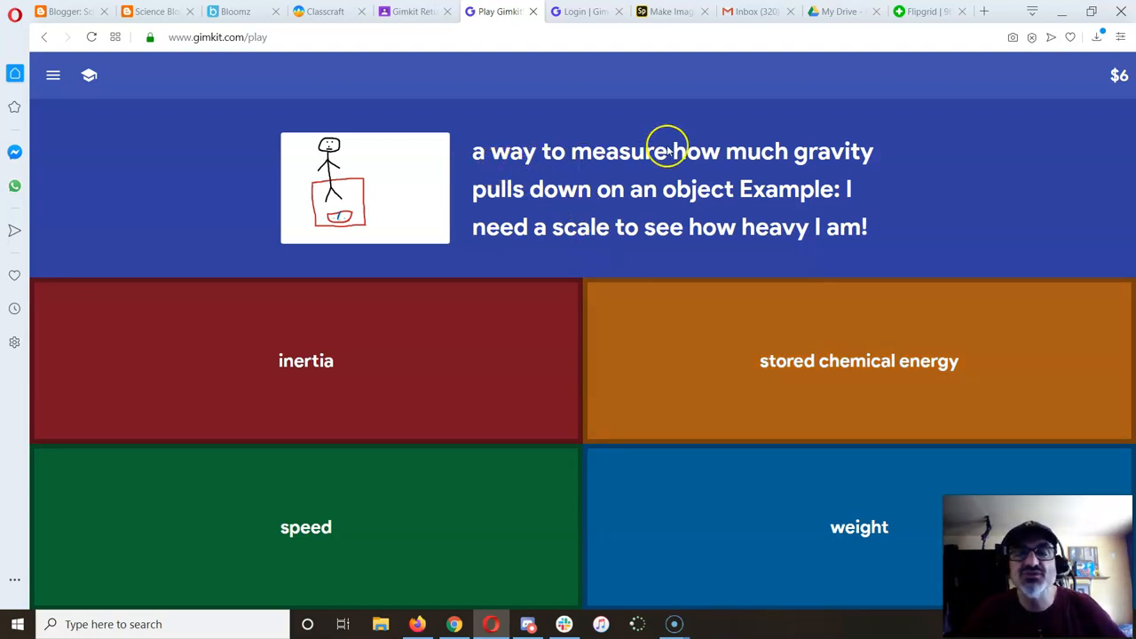
mouse_move(710, 189)
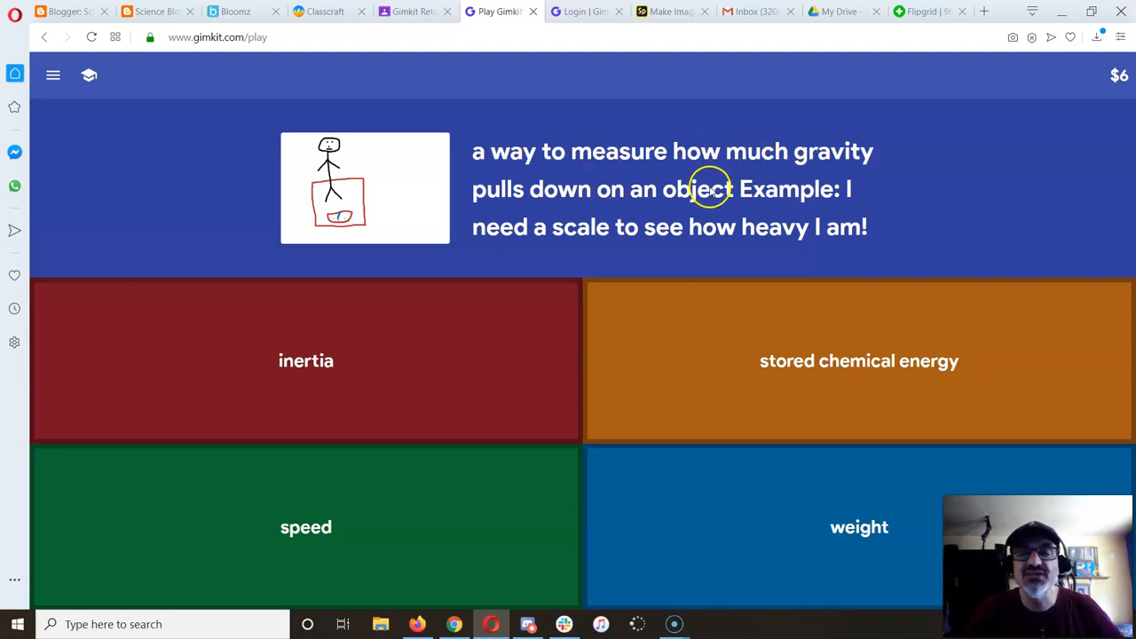
mouse_move(710, 237)
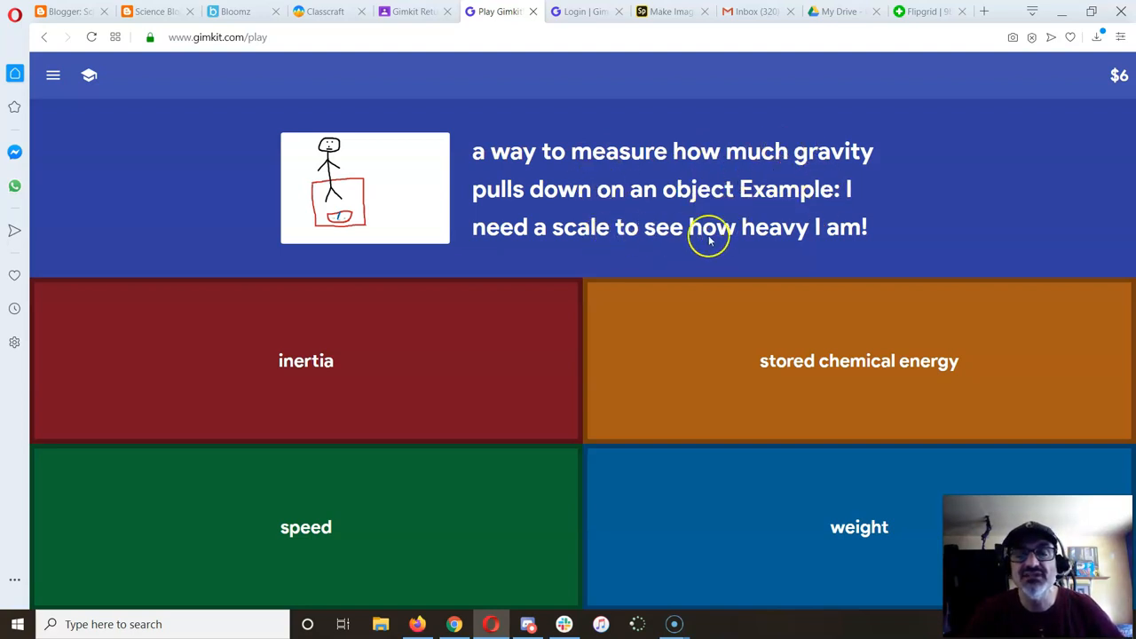
mouse_move(732, 417)
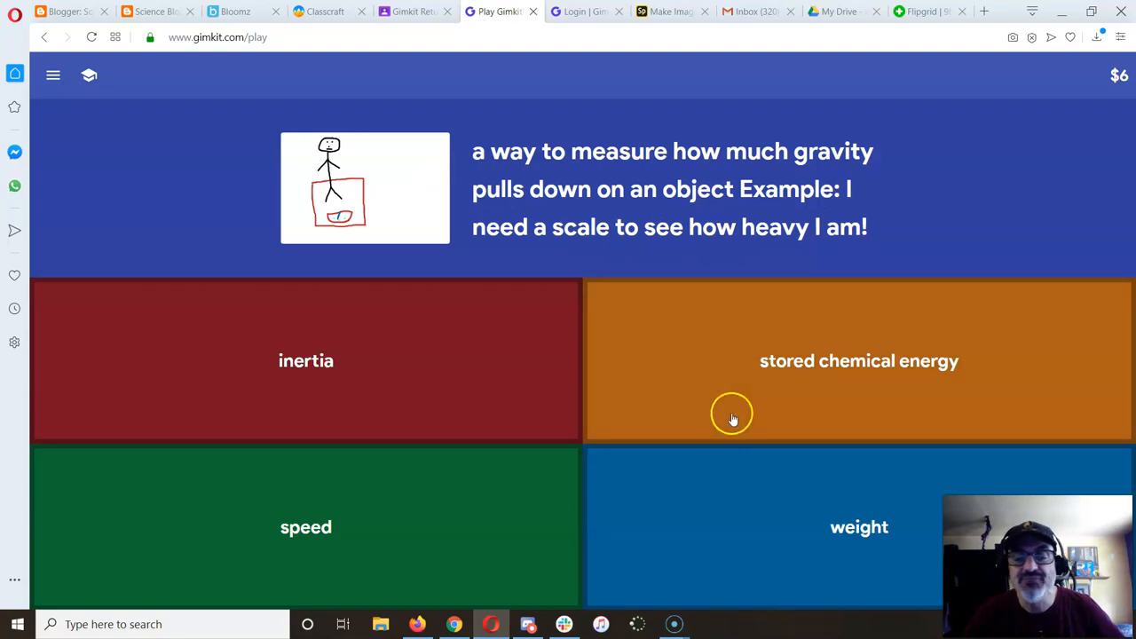
Answer the gravity measurement question correctly for +$1, reaching $7
click(858, 527)
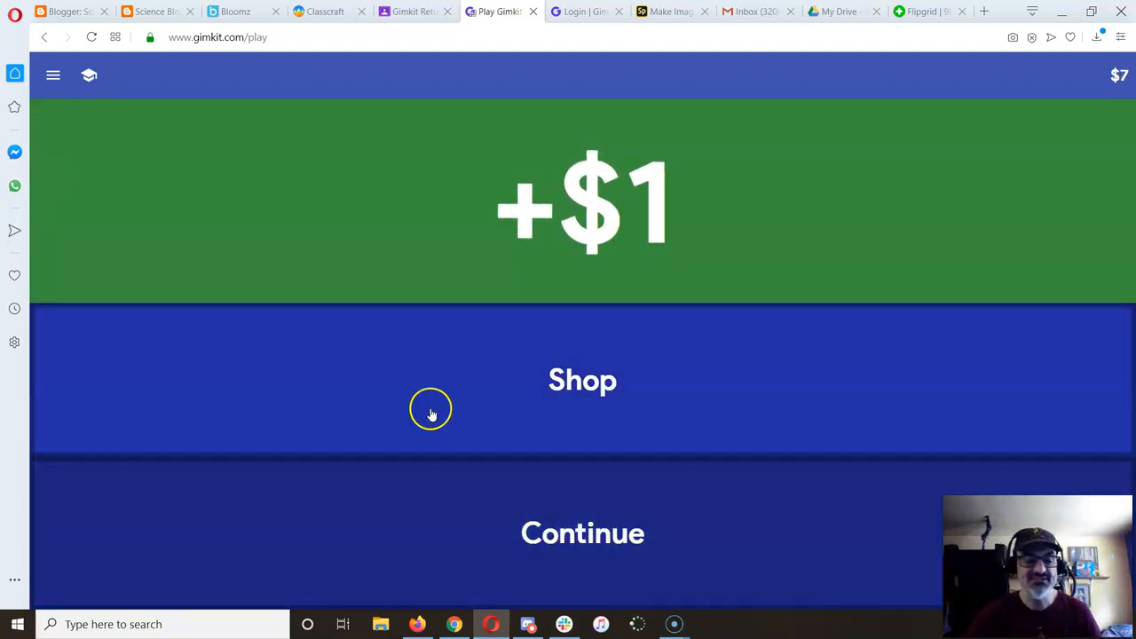
mouse_move(842, 521)
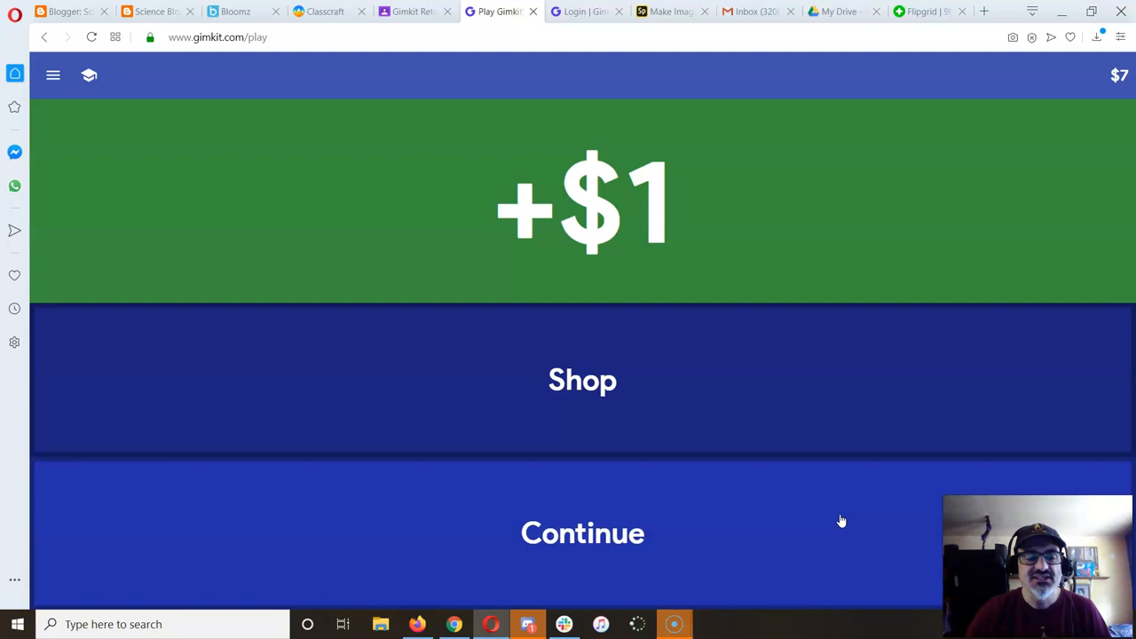
mouse_move(18, 624)
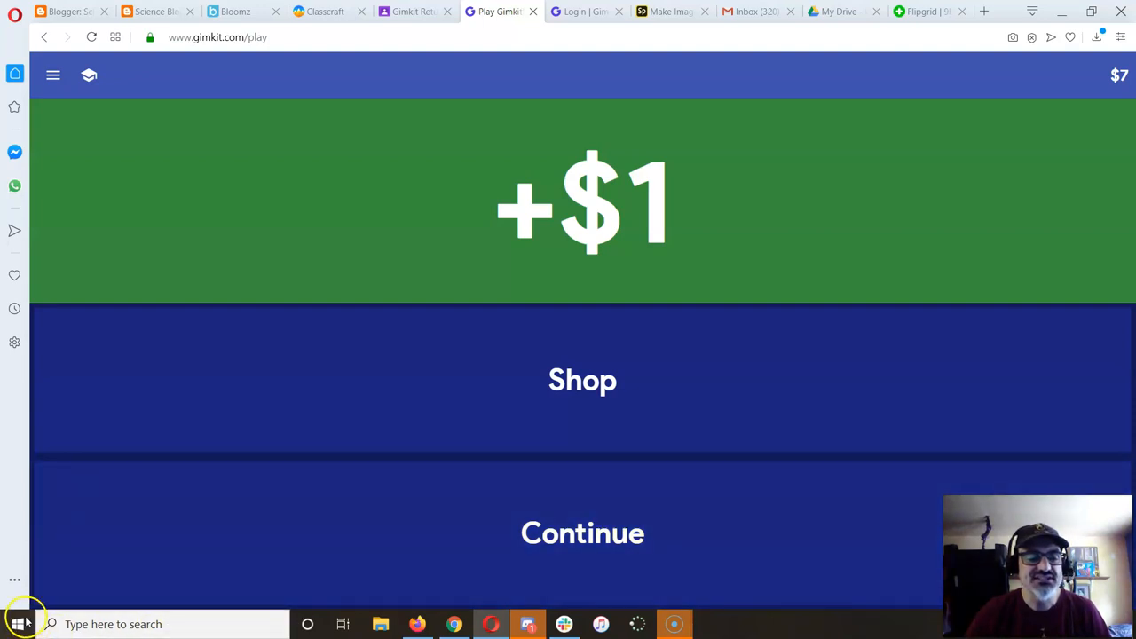